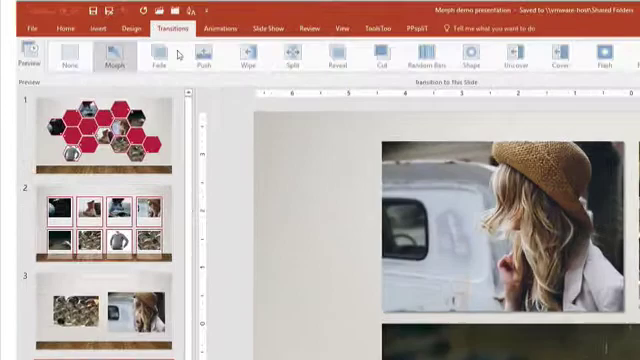
mouse_move(112, 60)
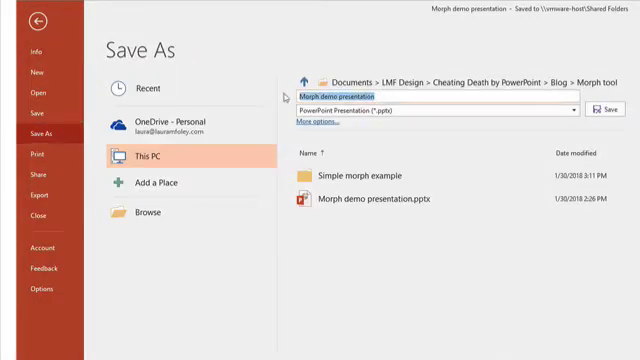
Save a copy of the presentation under the name 'work file'
text(work file)
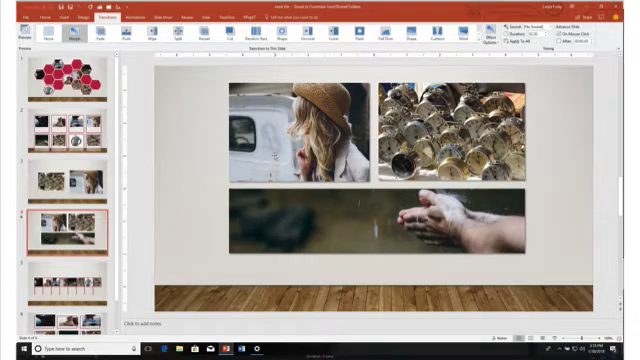
Show the File Info page for the two-slide work file copy
click(64, 122)
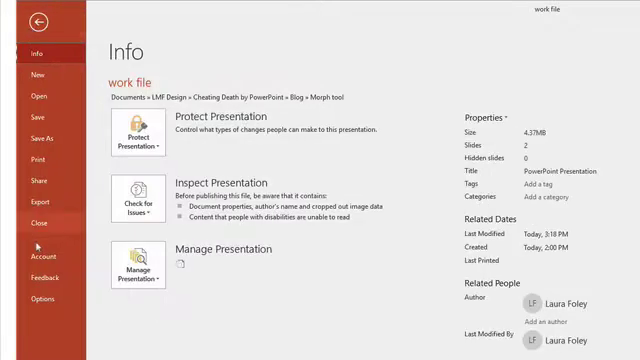
Create an HD 720p video of work file with 1 second spent on each slide
click(38, 204)
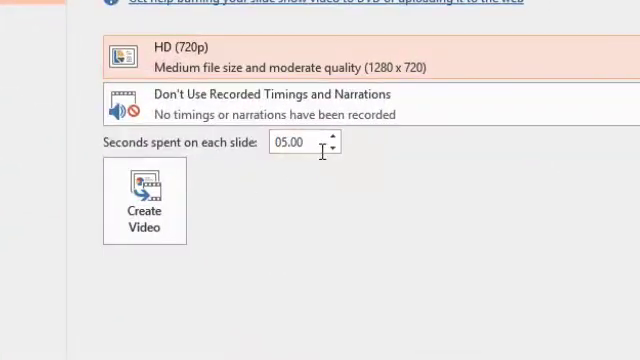
text(1)
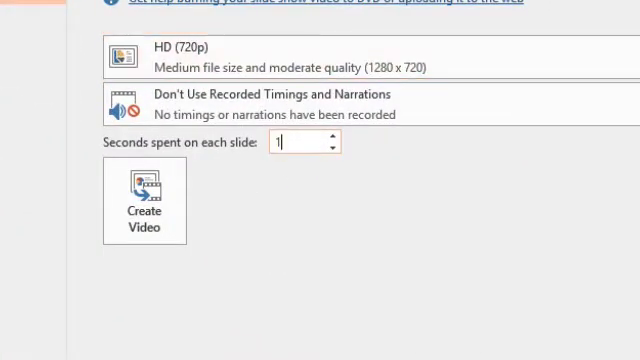
click(138, 206)
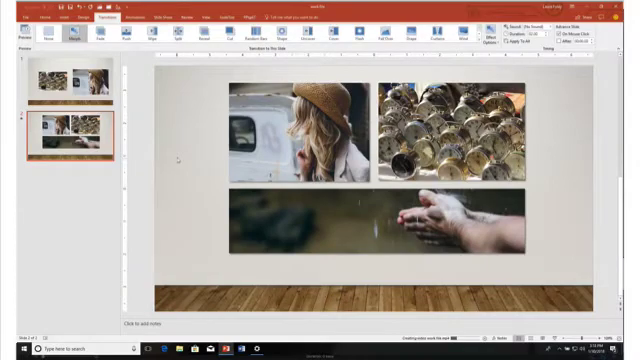
Reopen the original multi-slide Morph demo presentation from the File screen
click(22, 16)
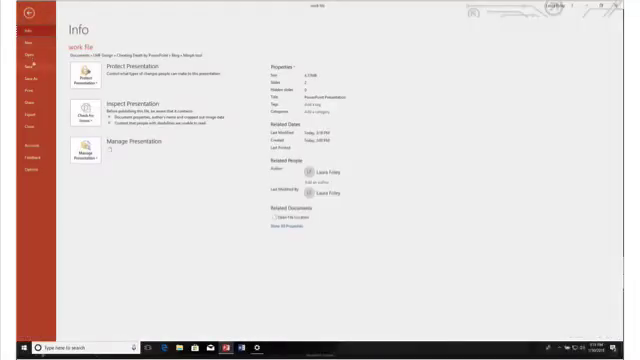
click(20, 48)
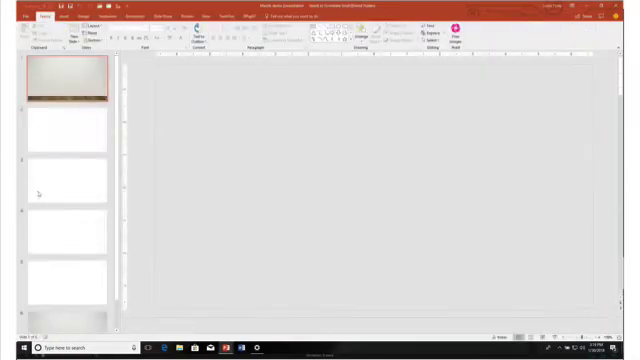
click(62, 84)
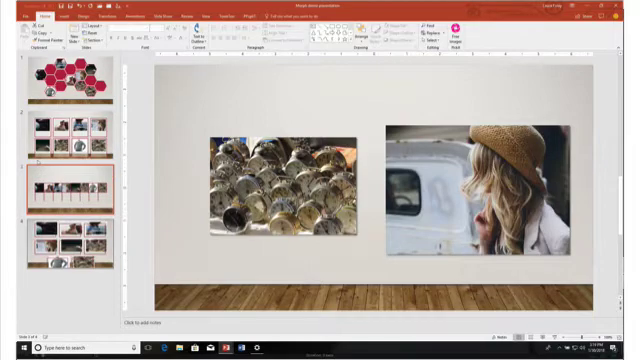
Show the Insert tab's Video options in the Media group
click(60, 128)
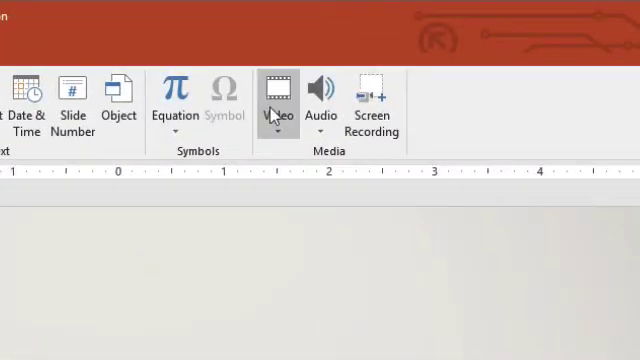
Insert the work file MP4 from the Morph tool folder onto the slide
click(278, 84)
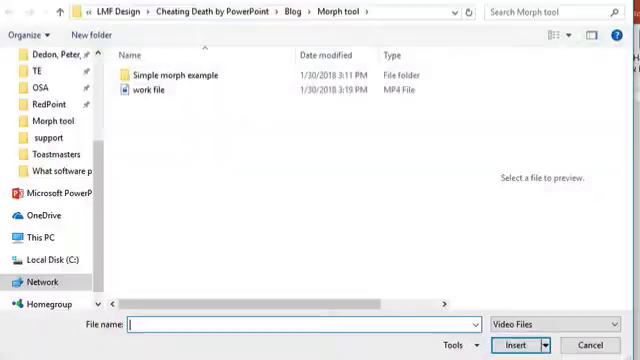
click(150, 92)
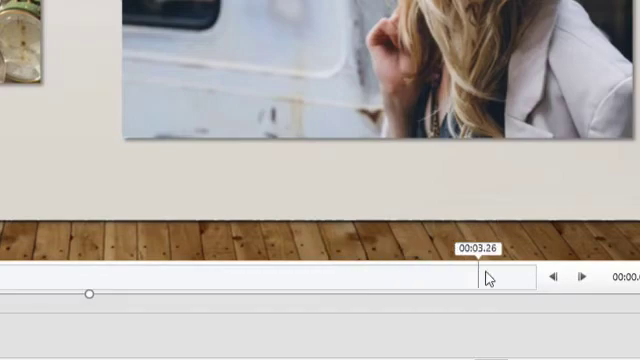
Preview the video, then enable Advance Slide After with a 00:00.00 delay
drag(482, 276, 532, 276)
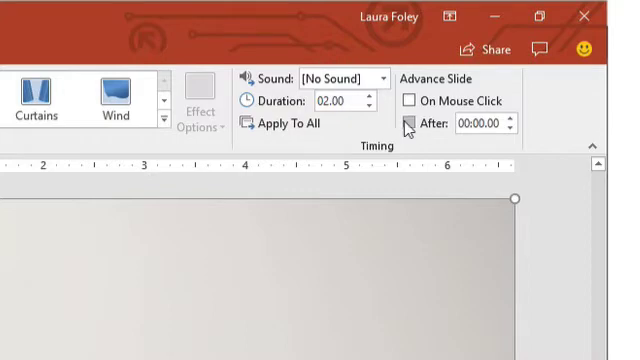
click(410, 120)
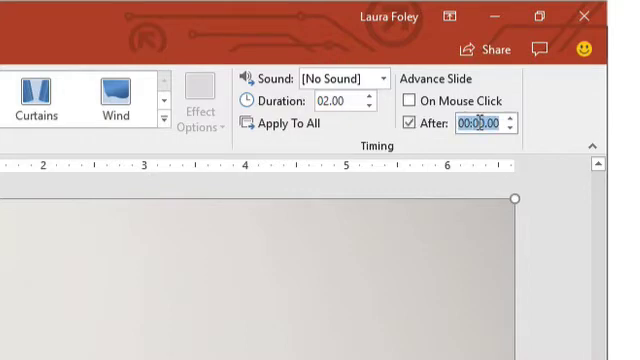